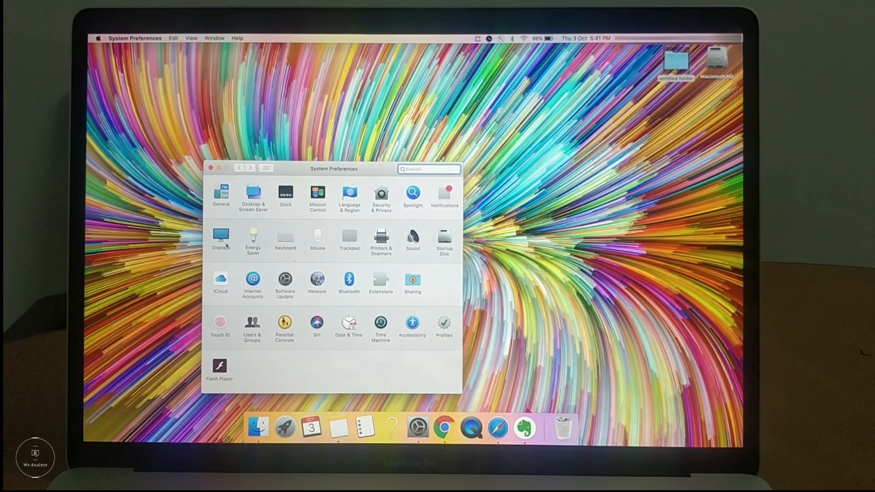
Step: Open the Displays pane to view the Built-in Retina Display settings
click(221, 237)
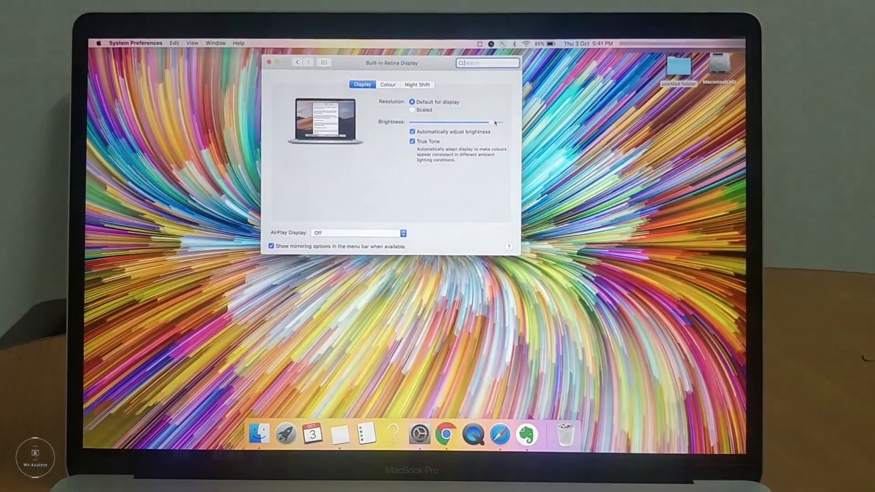
click(388, 85)
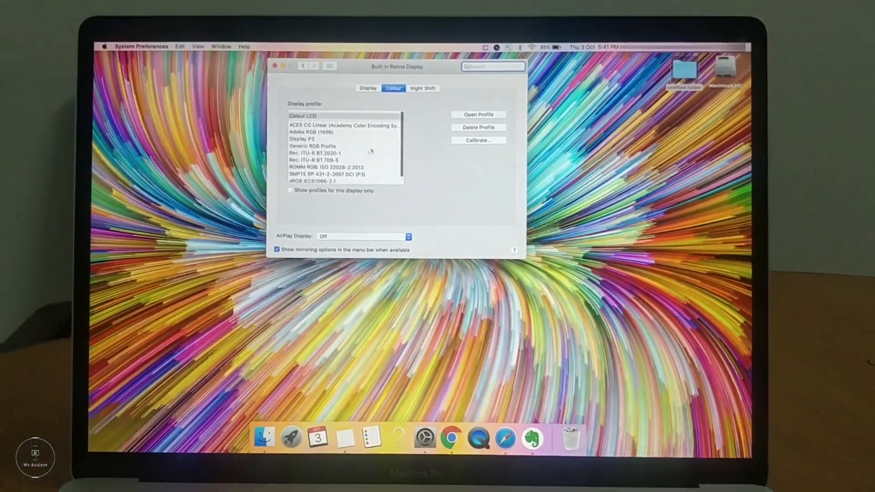
click(423, 88)
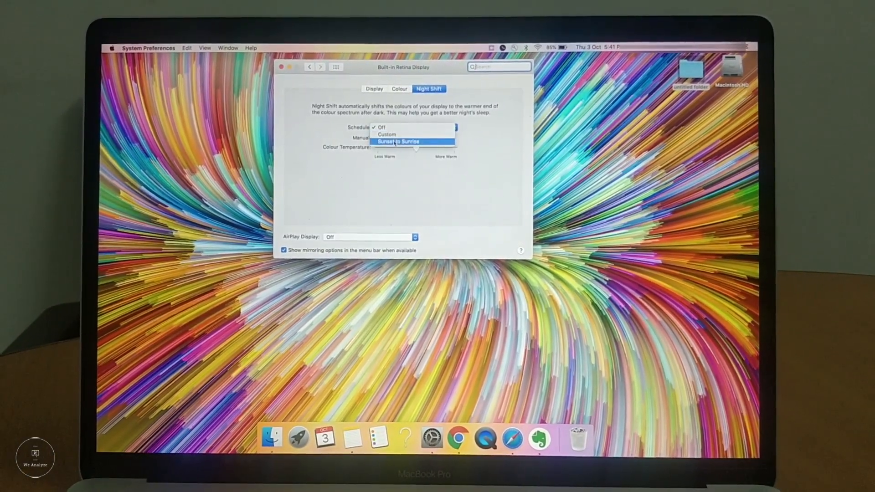
click(378, 86)
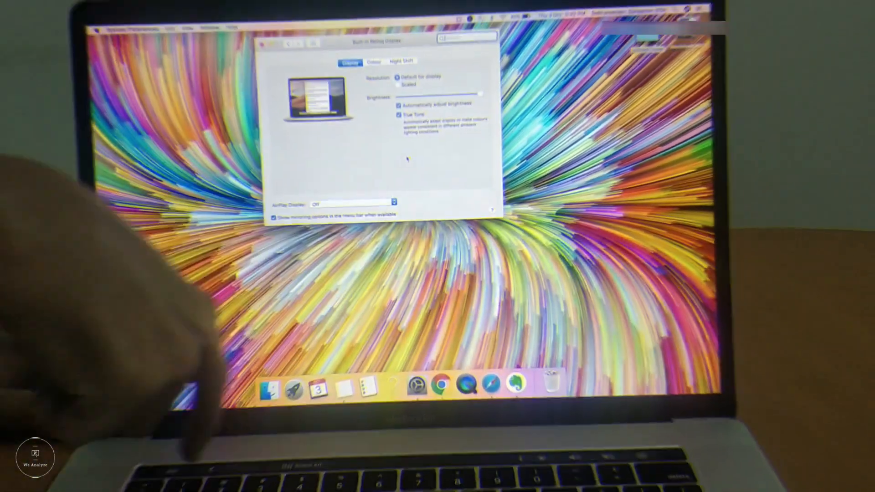
Step: Browse About This Mac's Overview, Displays, Storage and Support tabs, then open Specifications
click(152, 38)
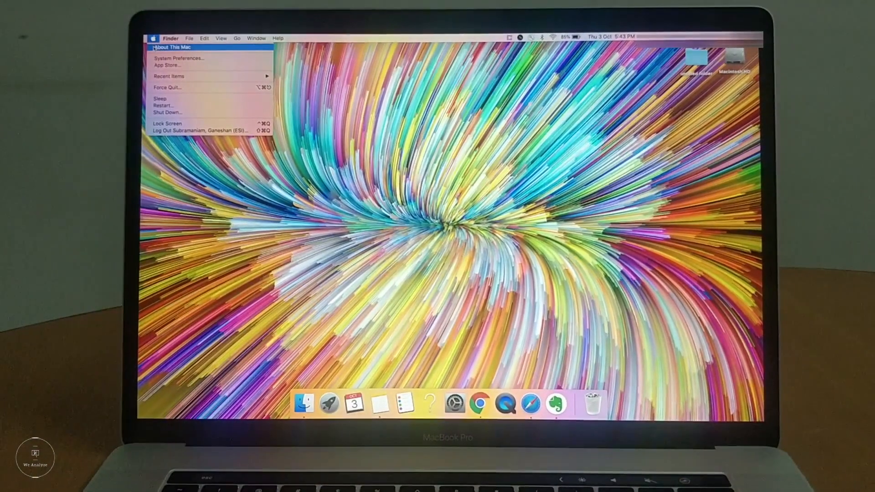
click(171, 47)
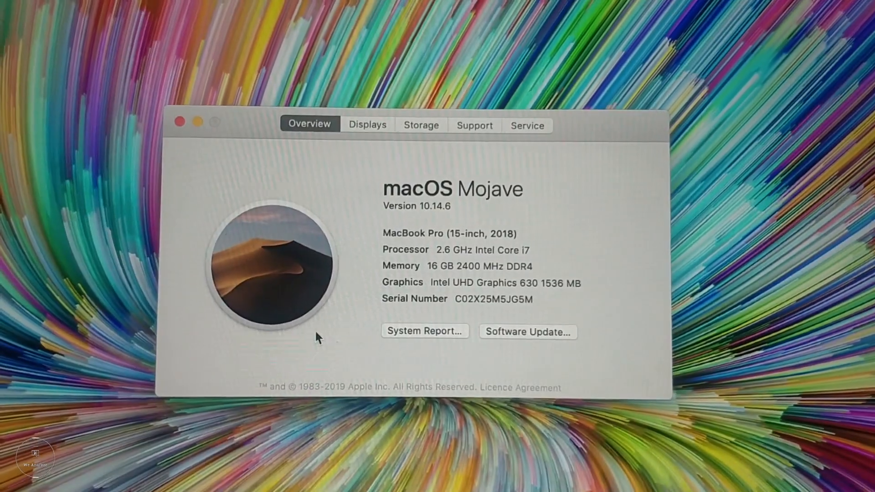
click(368, 124)
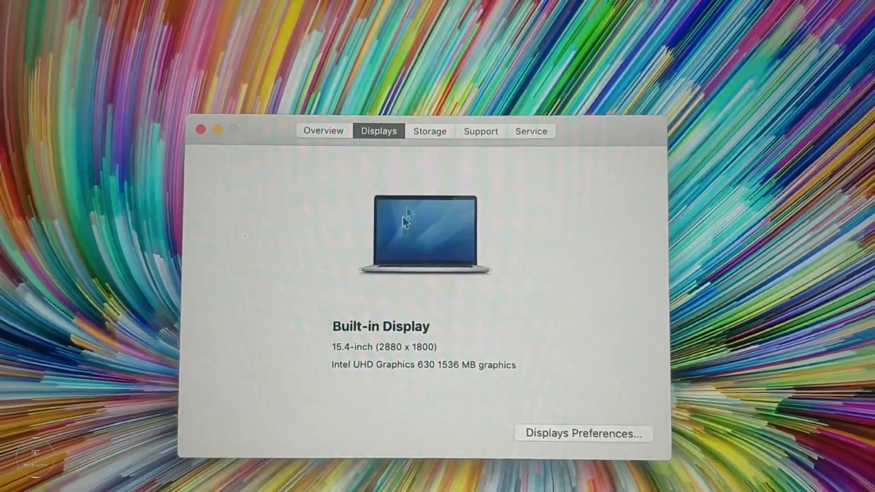
click(430, 131)
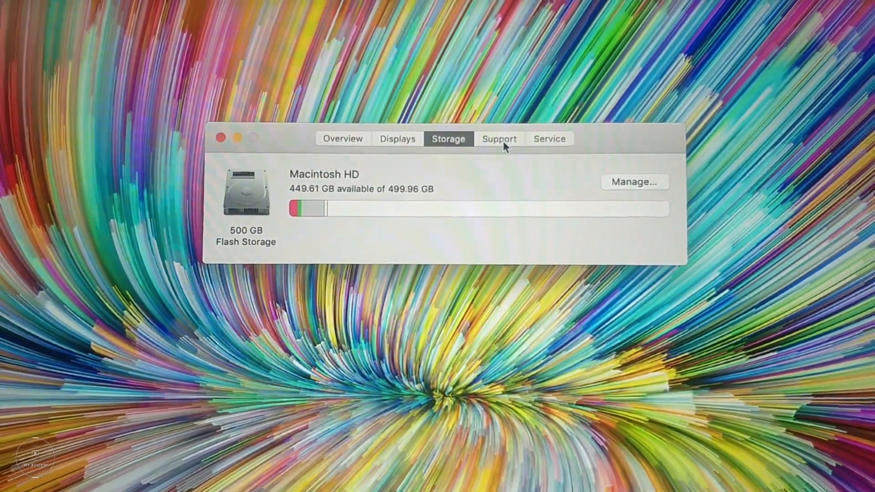
click(498, 139)
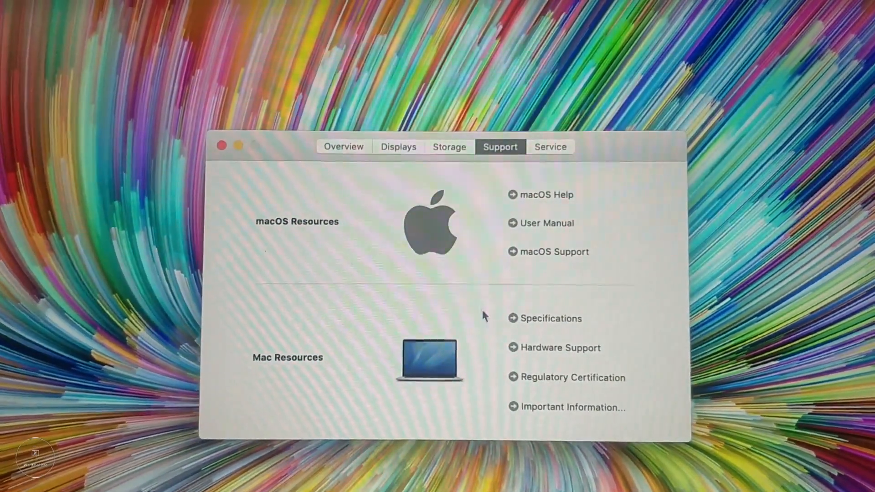
click(551, 318)
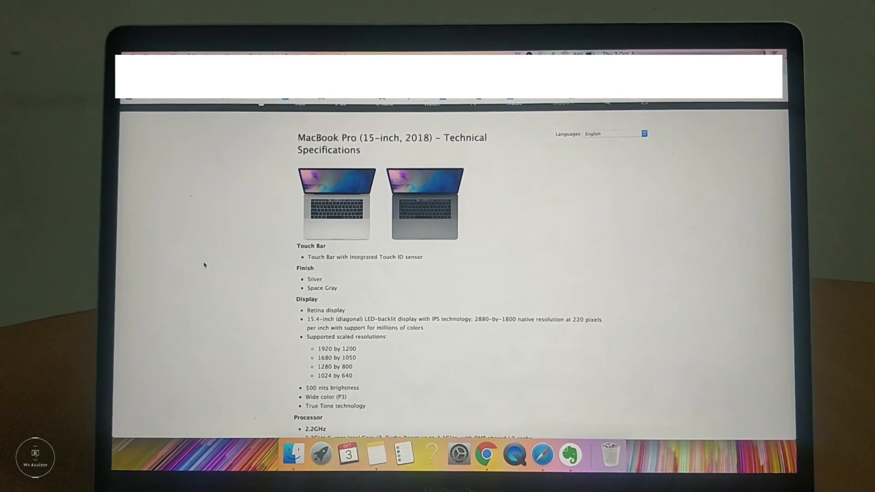
Step: Scroll down the MacBook Pro specifications page through processor and storage
scroll(down, 3)
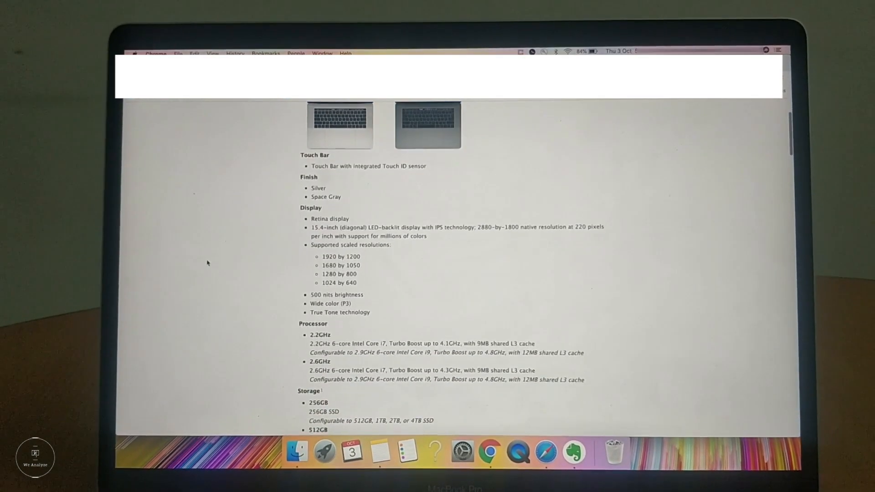
scroll(down, 3)
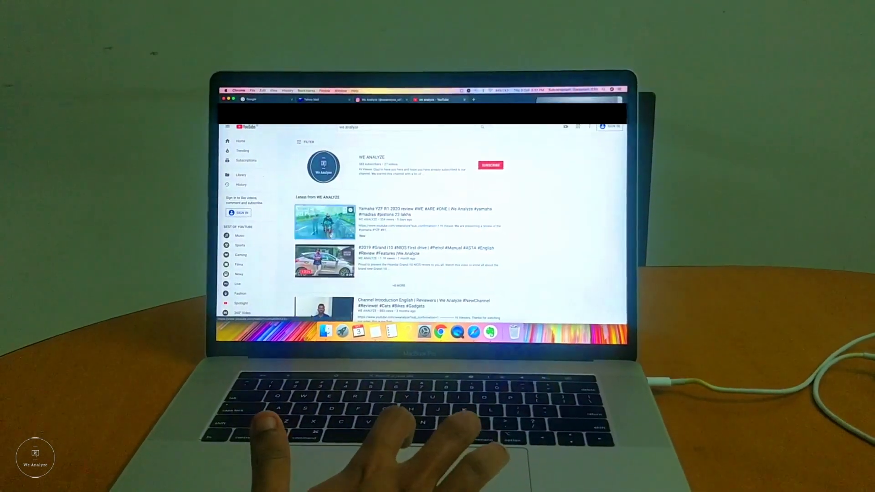
Step: Open the Yamaha YZF R1 2020 review video from the channel results
click(324, 221)
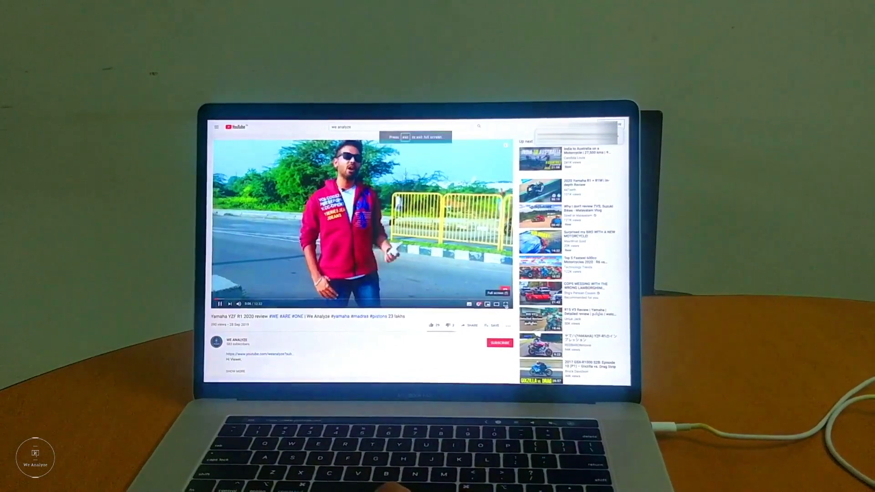
click(495, 292)
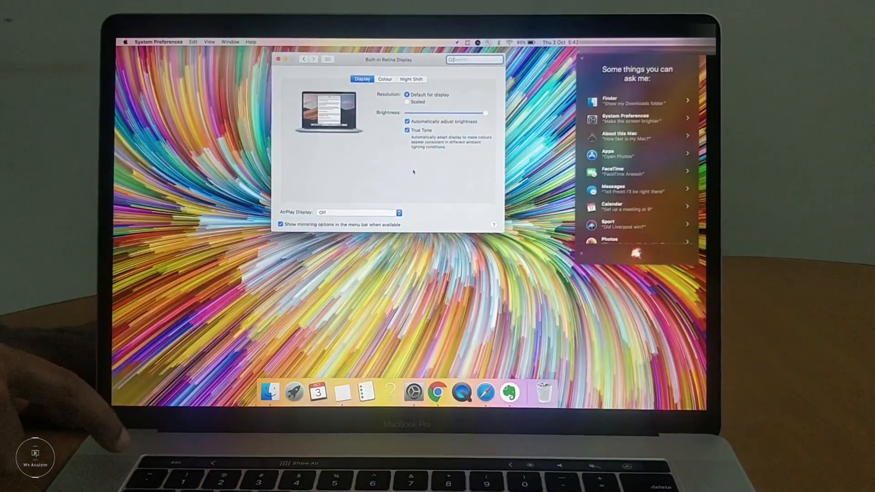
Step: Click outside the Siri suggestions panel to close it
click(327, 57)
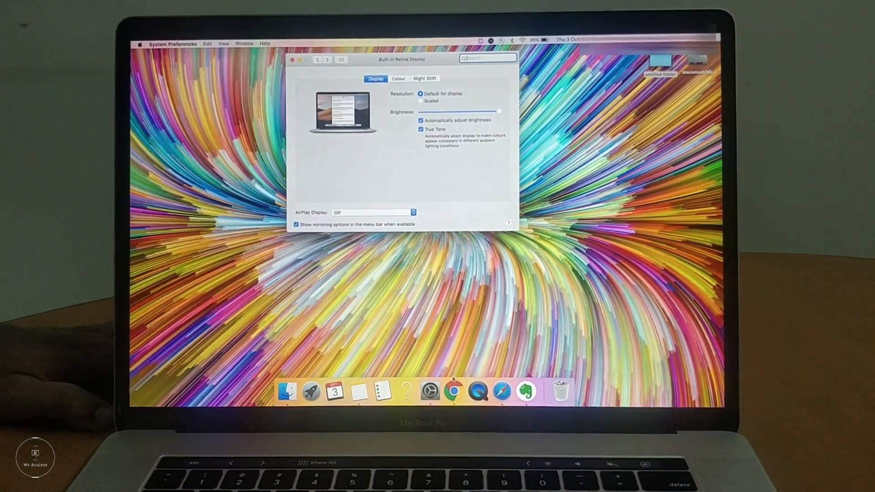
Step: Open a new Chrome window from the Chrome icon's Dock menu
right_click(459, 391)
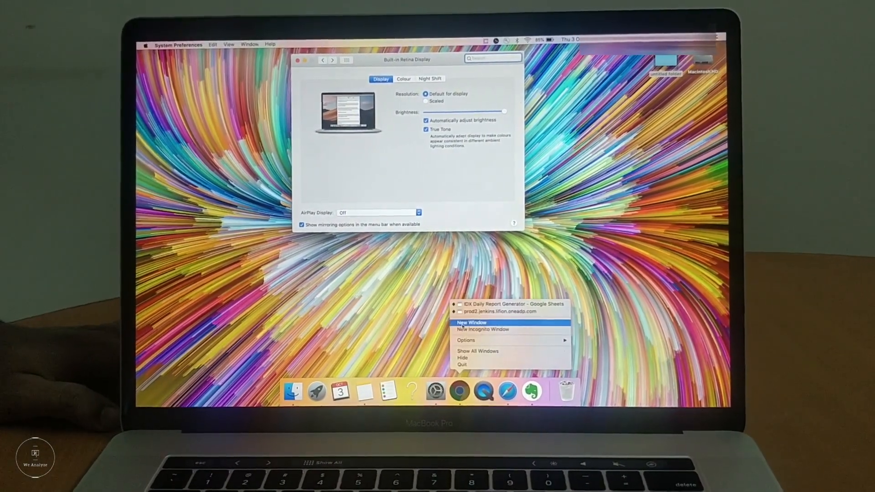
click(472, 323)
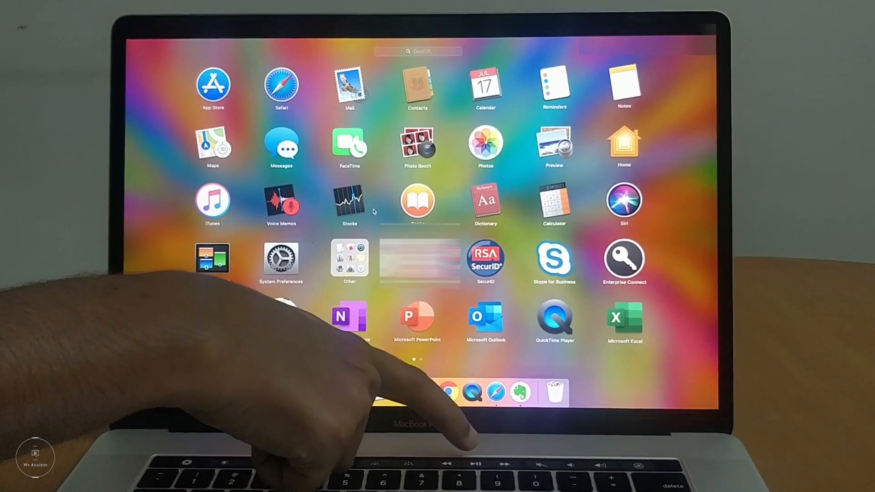
click(212, 199)
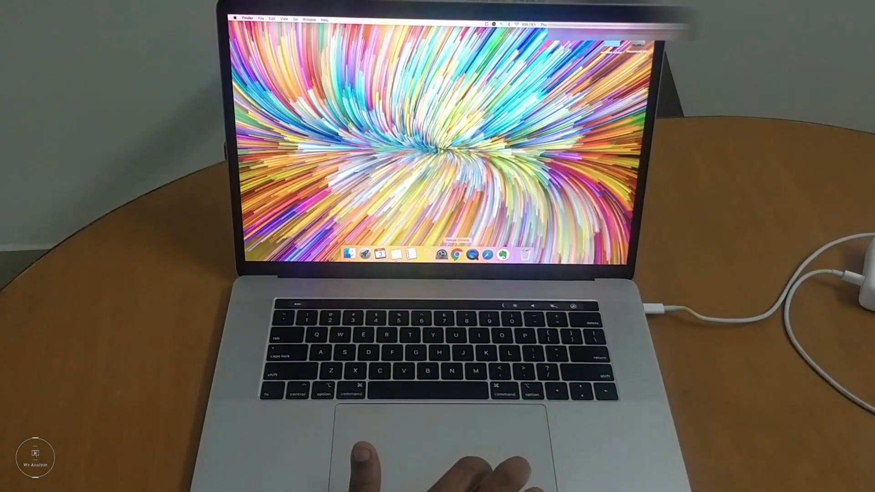
Step: Bring up Chrome from the Dock to show the weanalyze_official Instagram profile
click(460, 254)
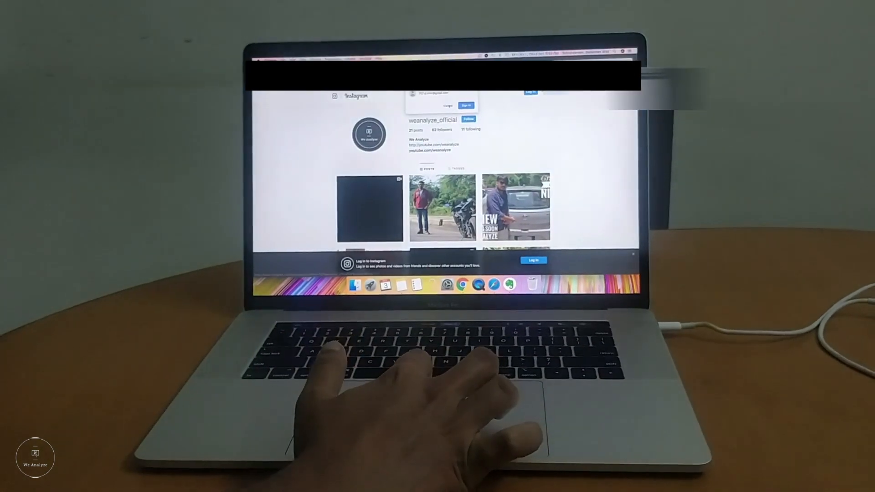
Step: Scroll the We Analyze results and play the Yamaha YZF R1 2020 review
scroll(down, 3)
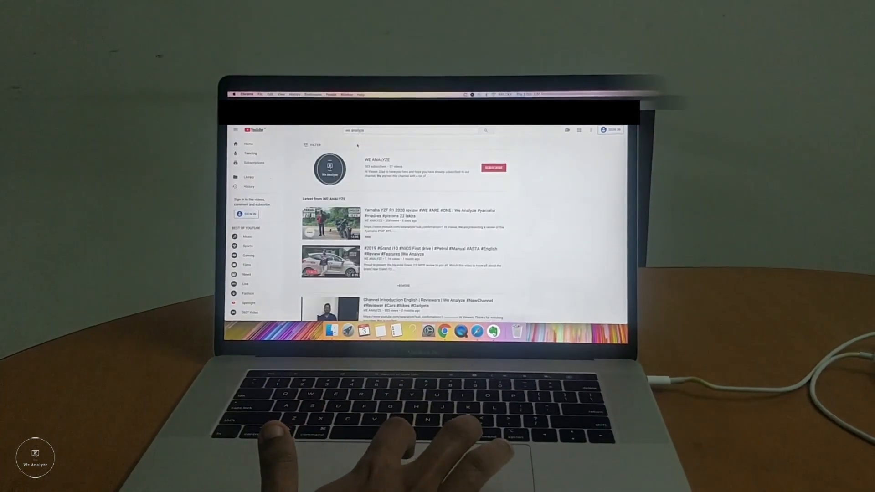
click(330, 222)
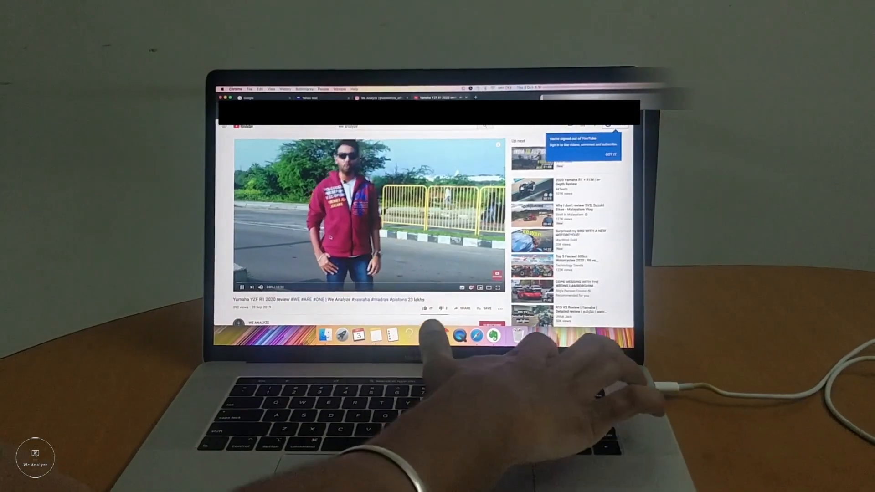